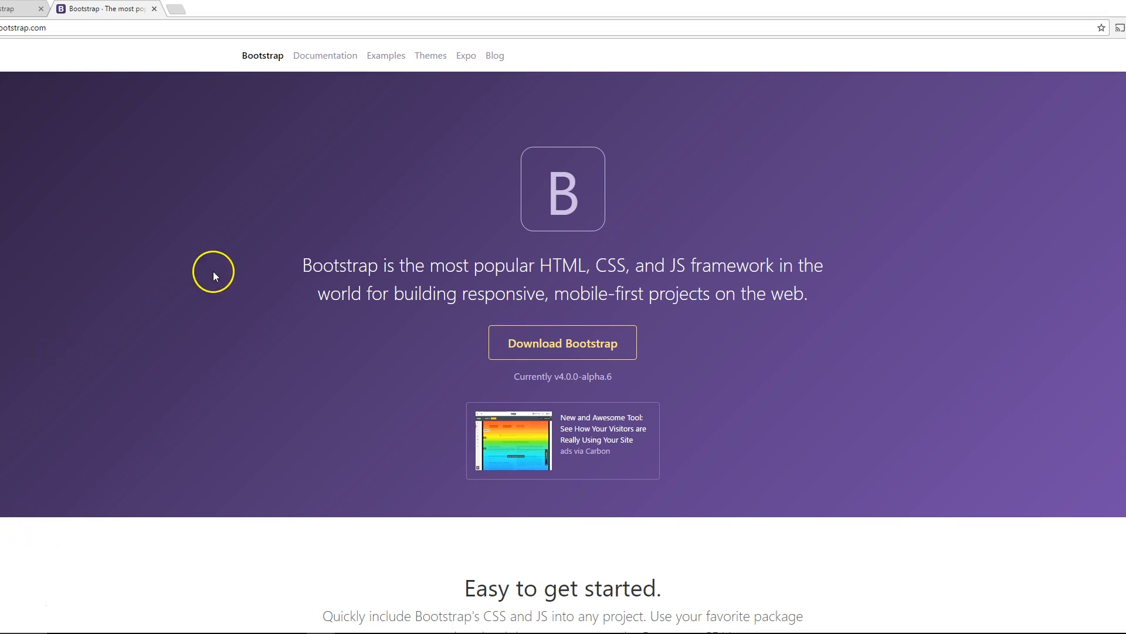
pyautogui.moveTo(265, 258)
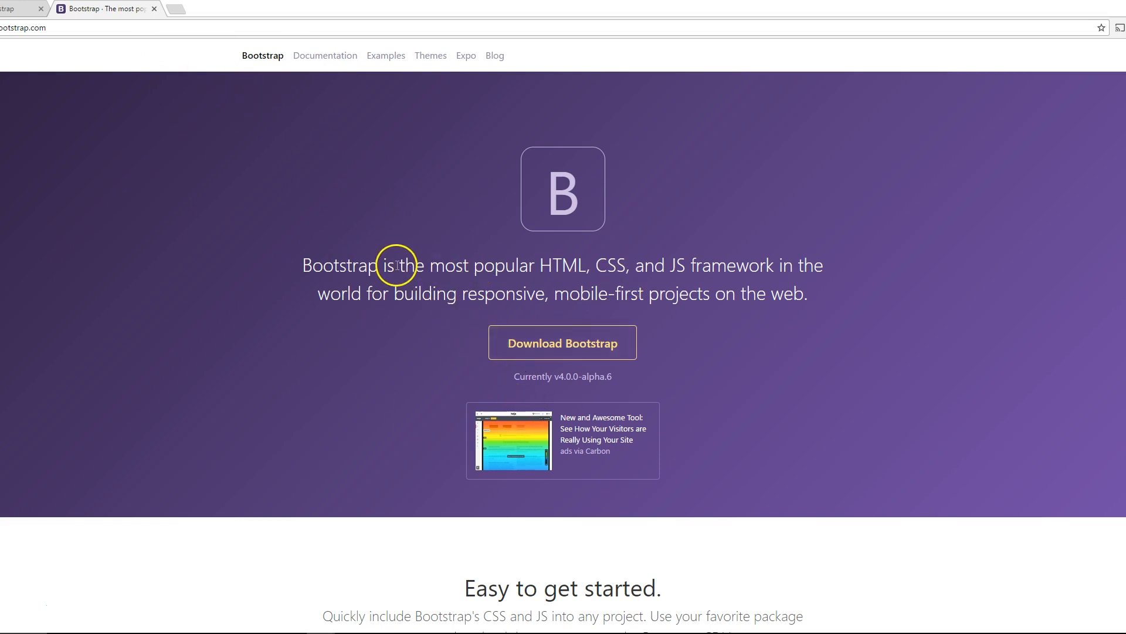
pyautogui.moveTo(17, 16)
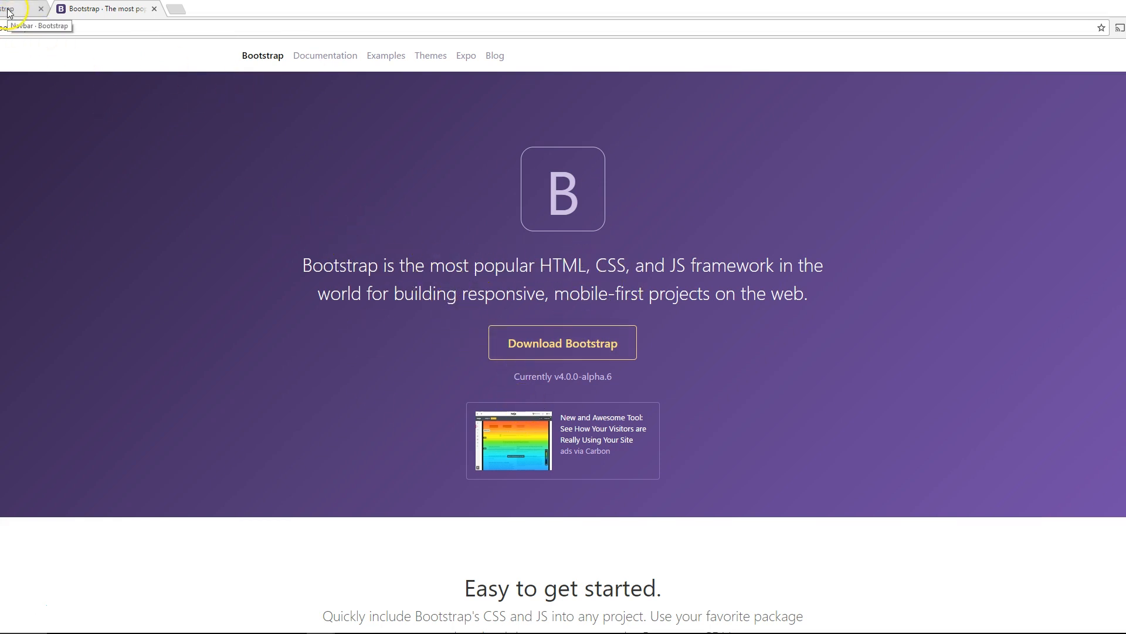
# Review the responsive navbar example code with mr-auto on Bootstrap's Navbar page
pyautogui.click(12, 7)
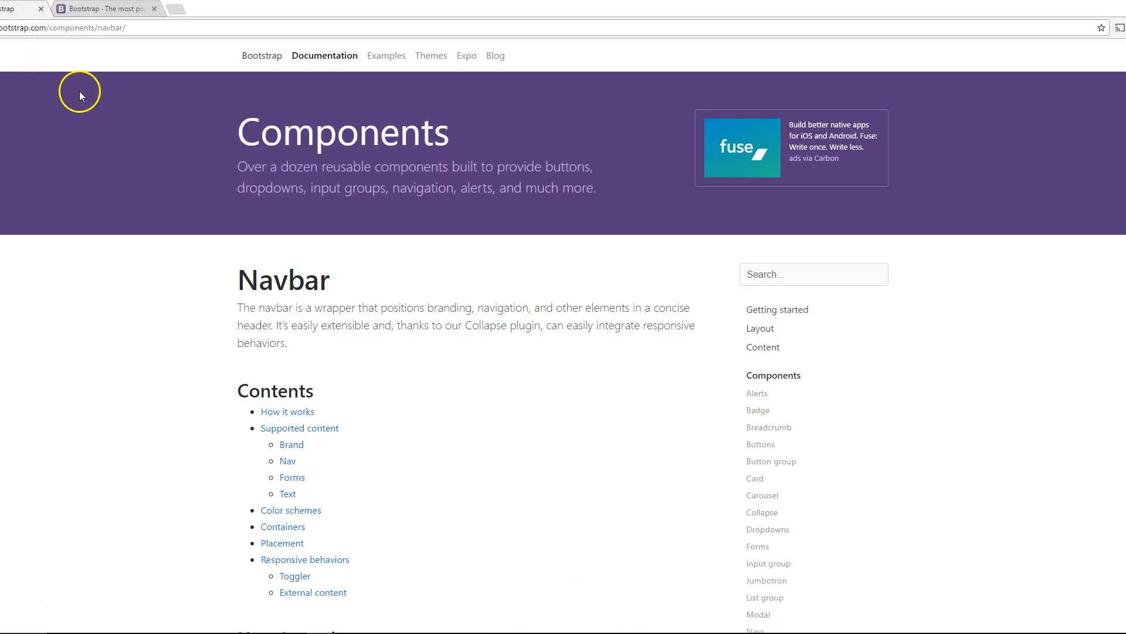
pyautogui.scroll(-3)
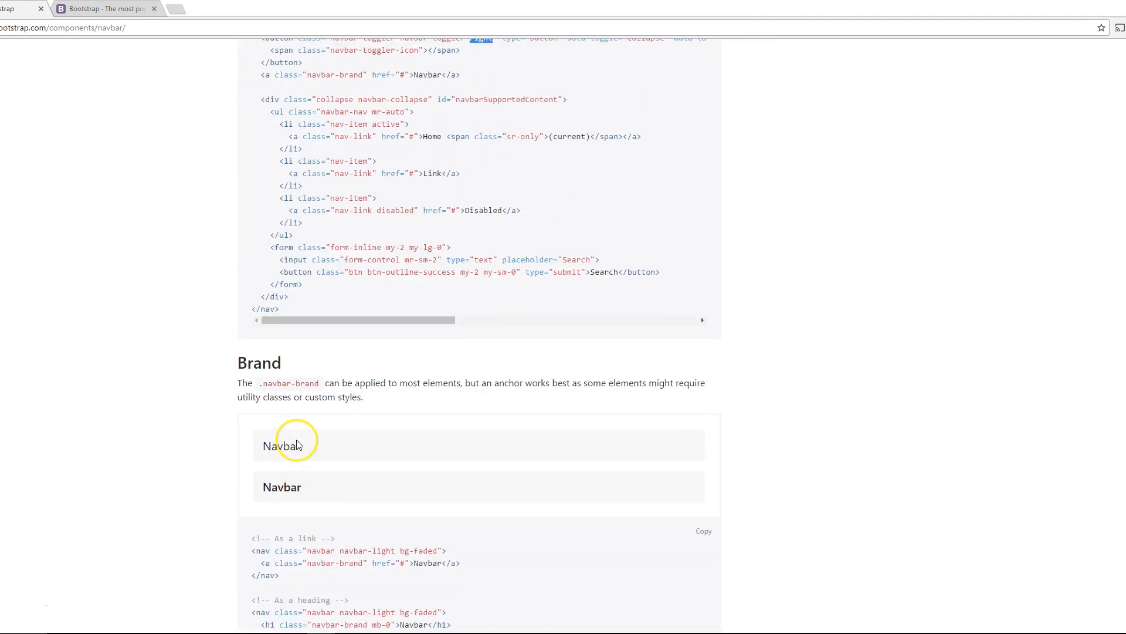
pyautogui.scroll(3)
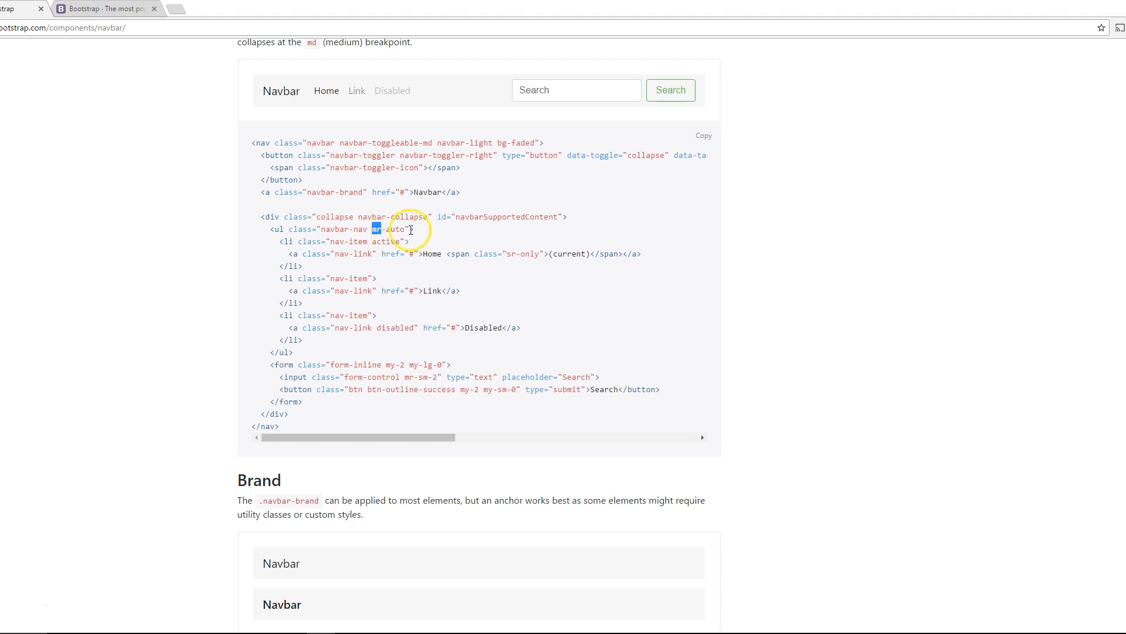
pyautogui.moveTo(350, 155)
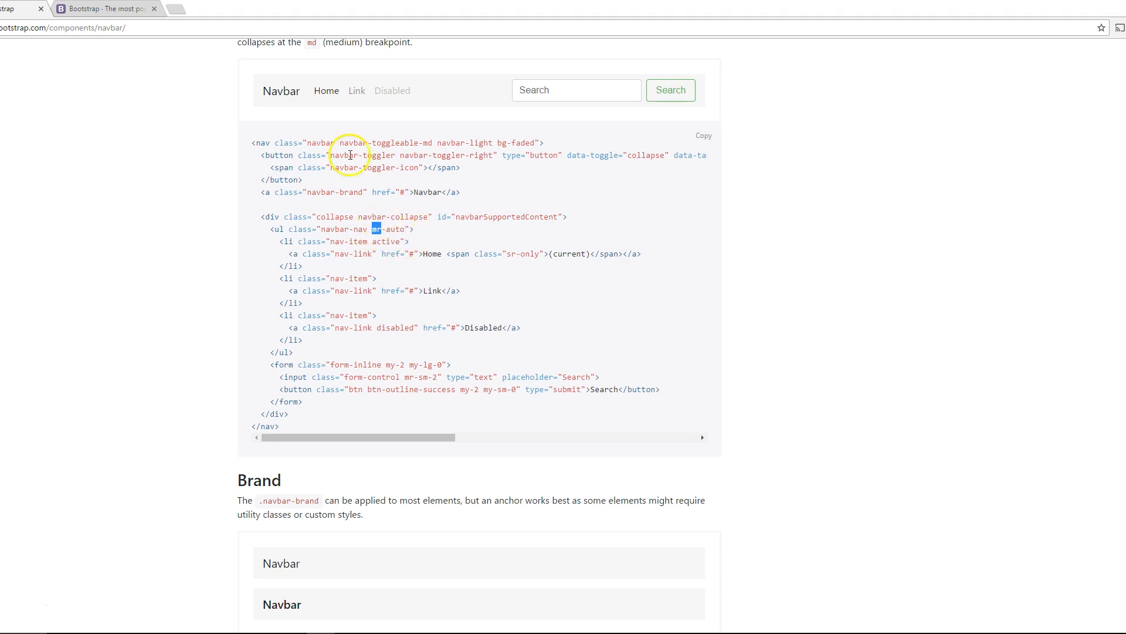
pyautogui.scroll(-3)
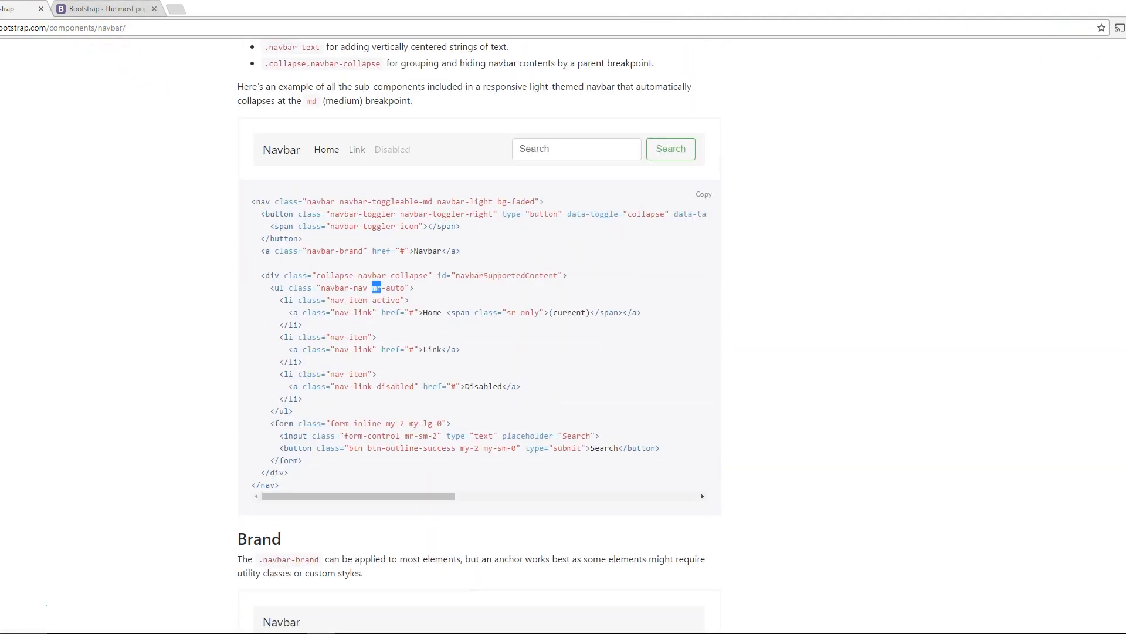
pyautogui.scroll(-3)
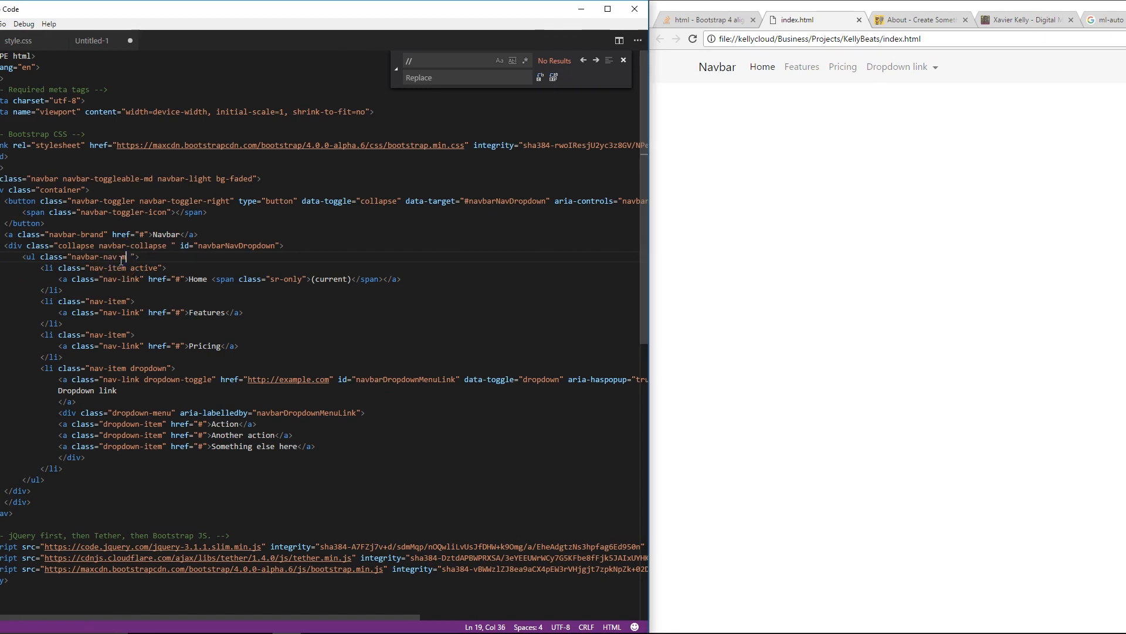
# Type ml-auto into the class of the navbar-nav ul in index.html
pyautogui.write('r')
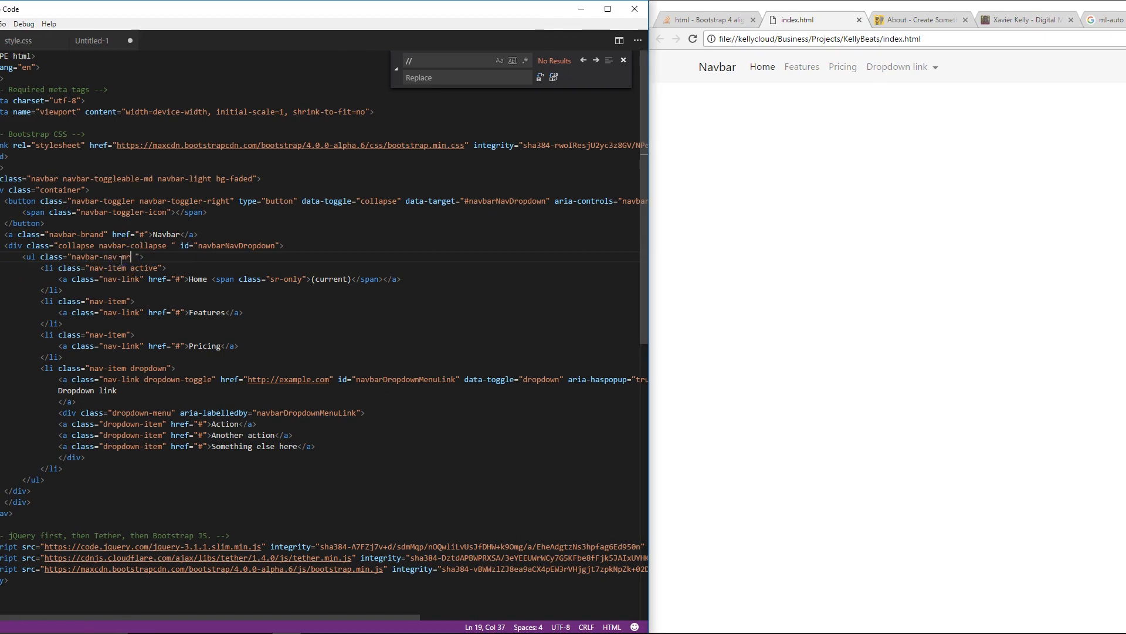
pyautogui.write('-au')
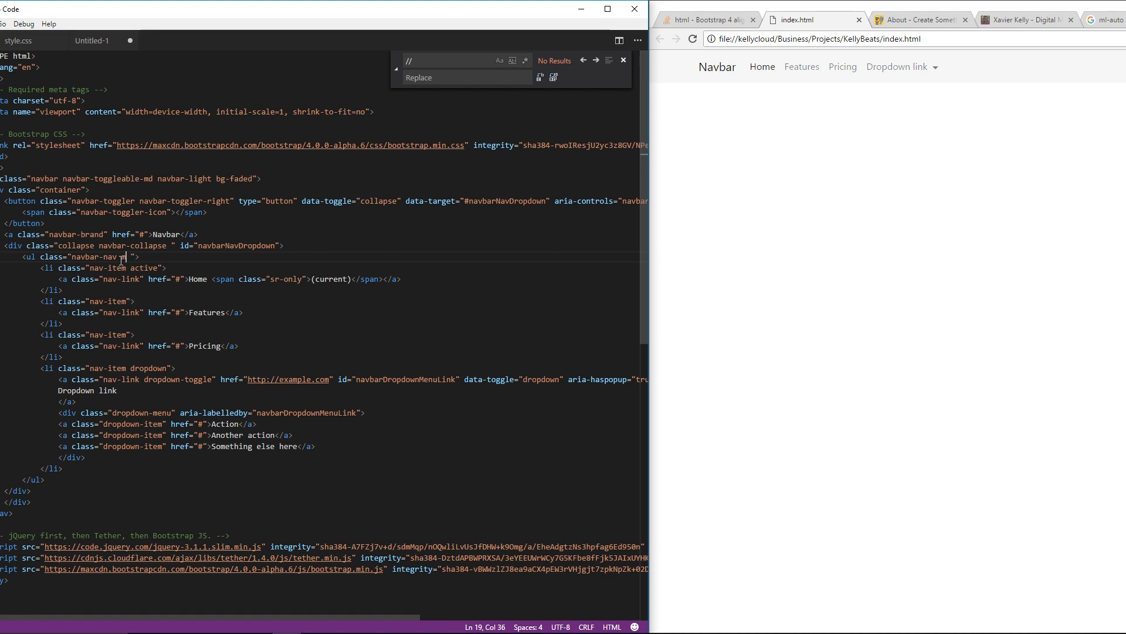
pyautogui.write('l-auto')
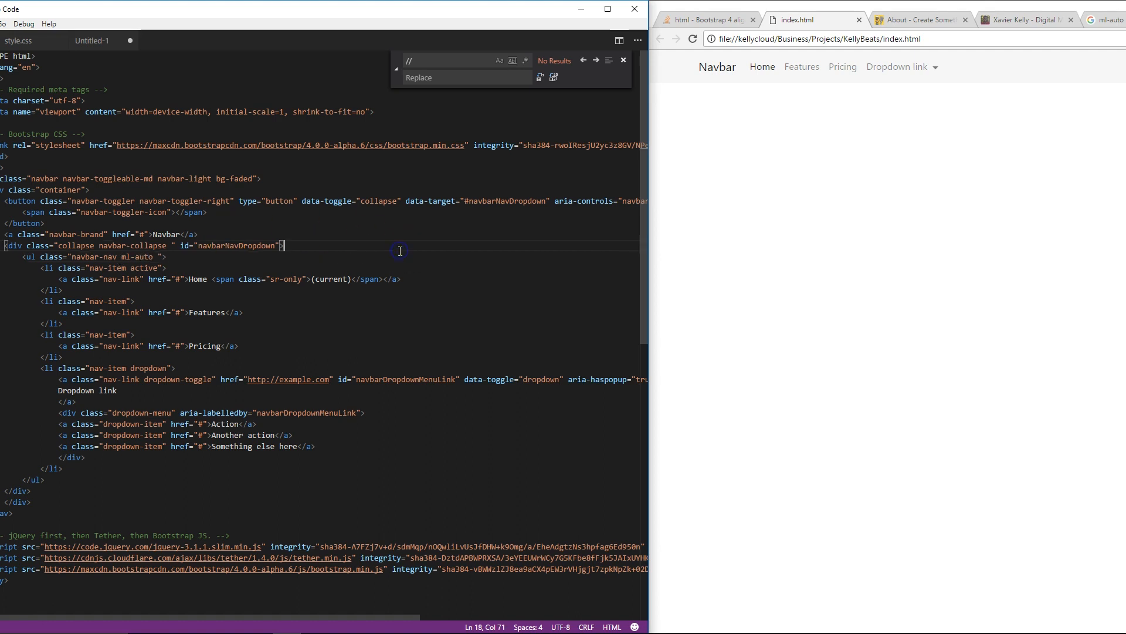
# Place the caret inside the ml-auto class name of the nav list
pyautogui.click(694, 38)
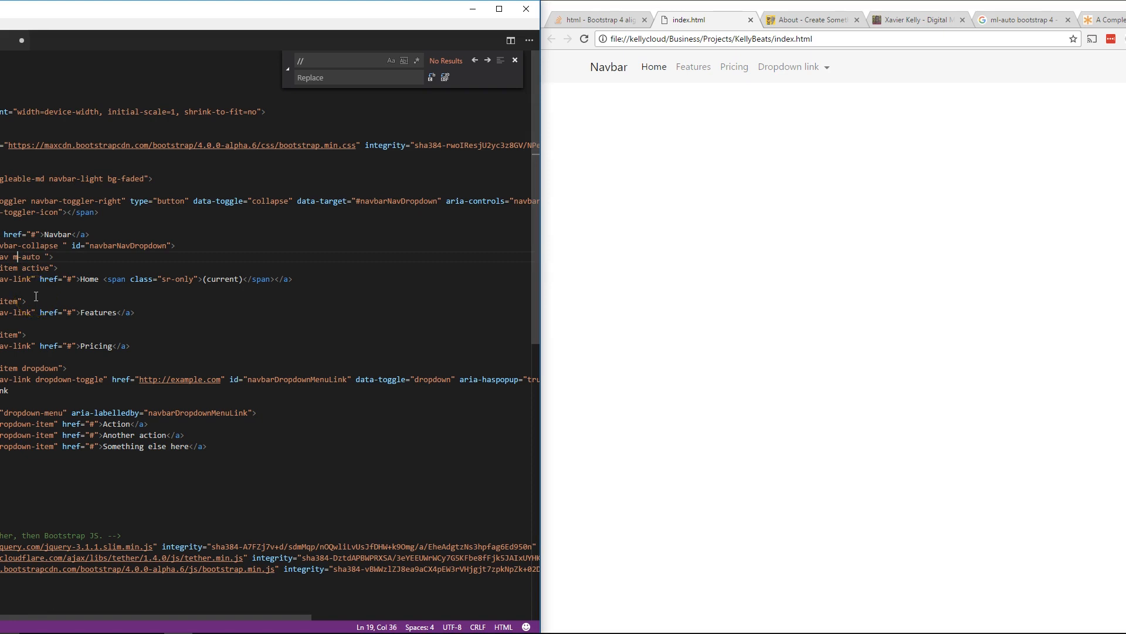
# Restore the l in ml-auto and reload index.html in Chrome to right-align the links
pyautogui.write('l')
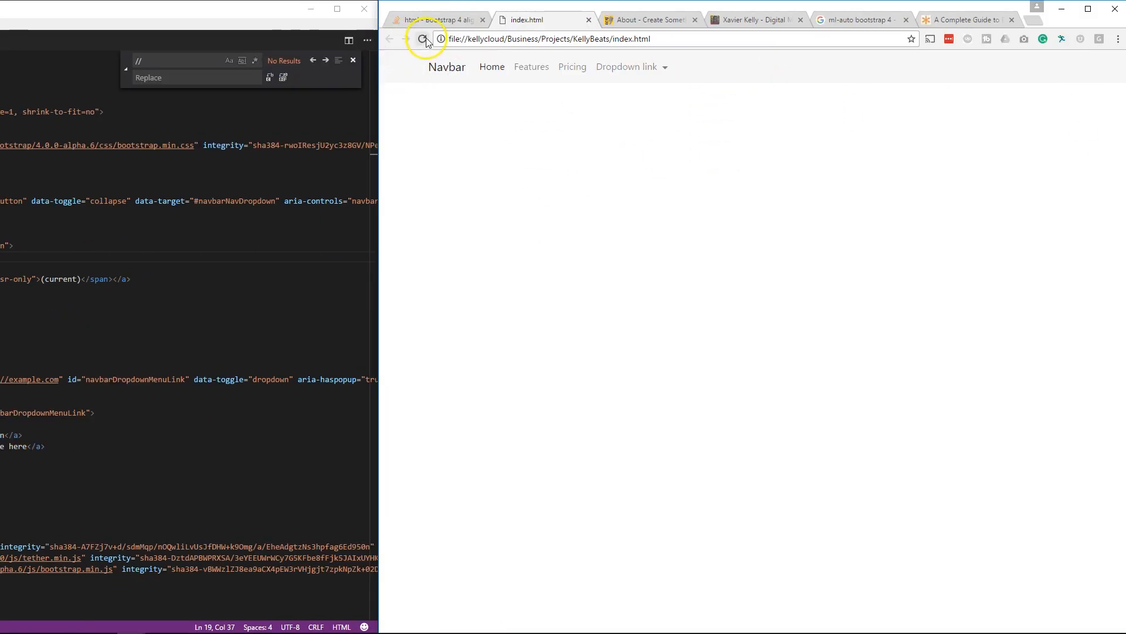
pyautogui.click(424, 37)
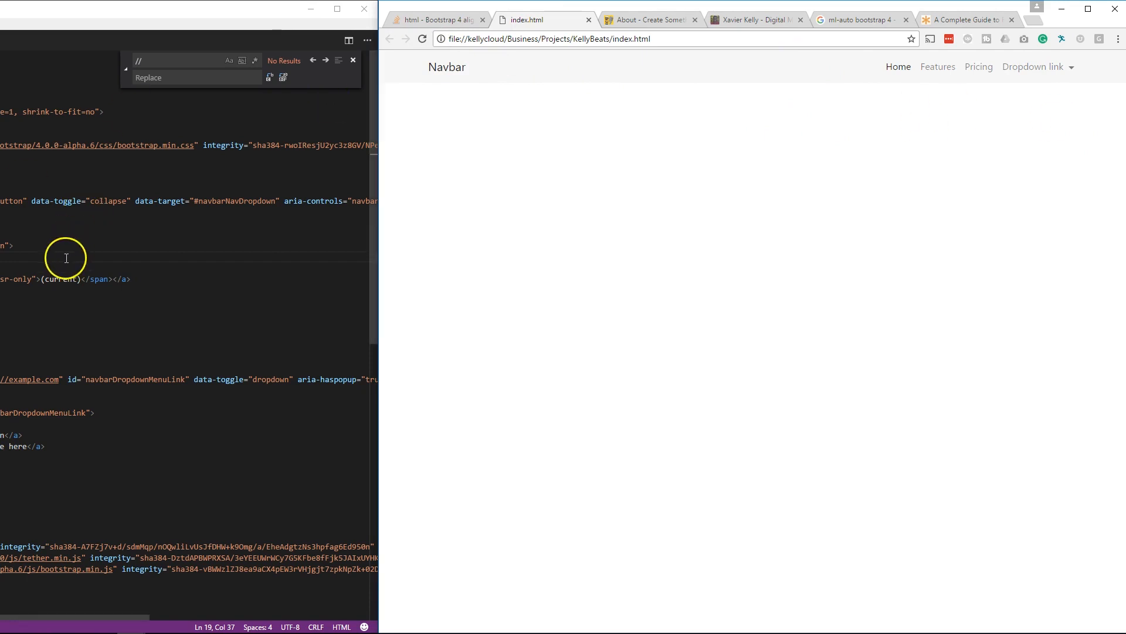
pyautogui.moveTo(502, 419)
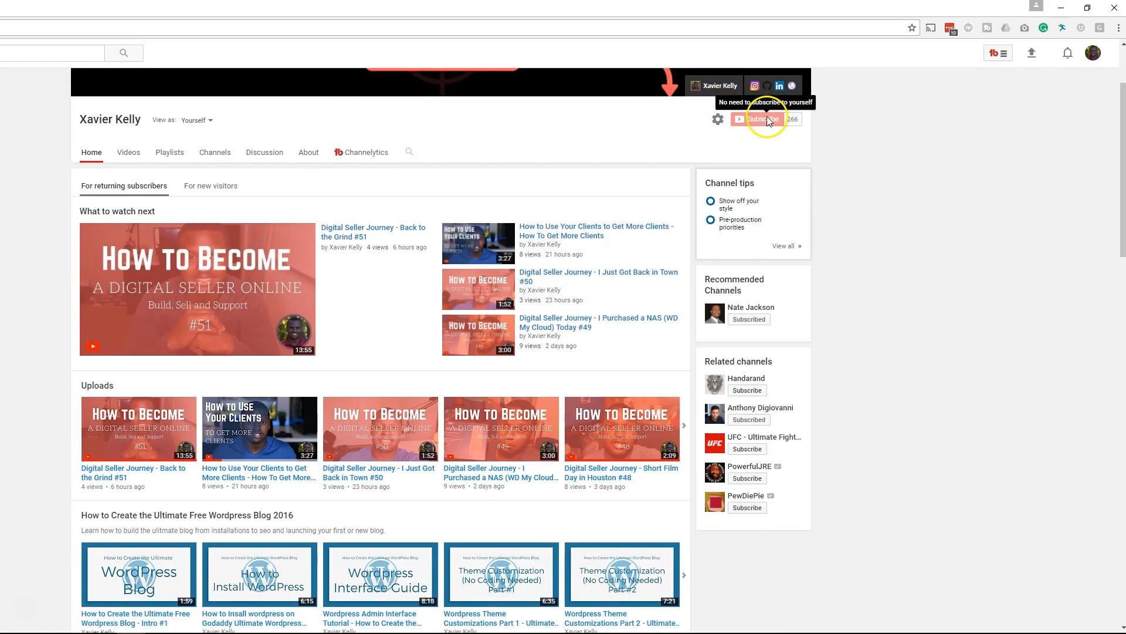
# Scroll up to the banner of Xavier Kelly's YouTube channel page
pyautogui.scroll(3)
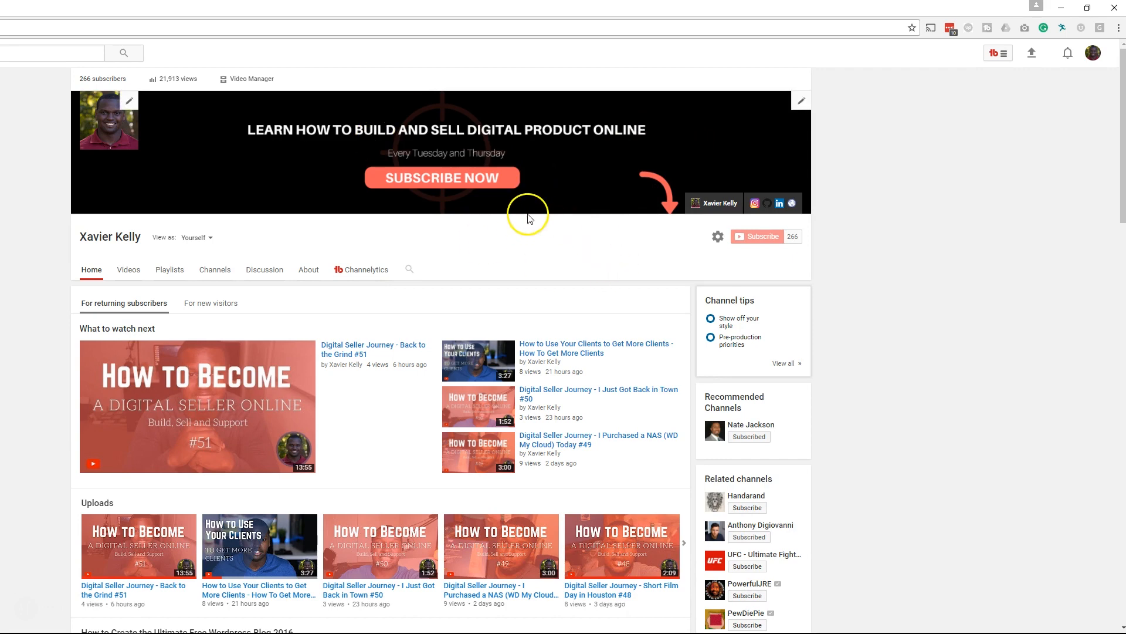
pyautogui.moveTo(506, 213)
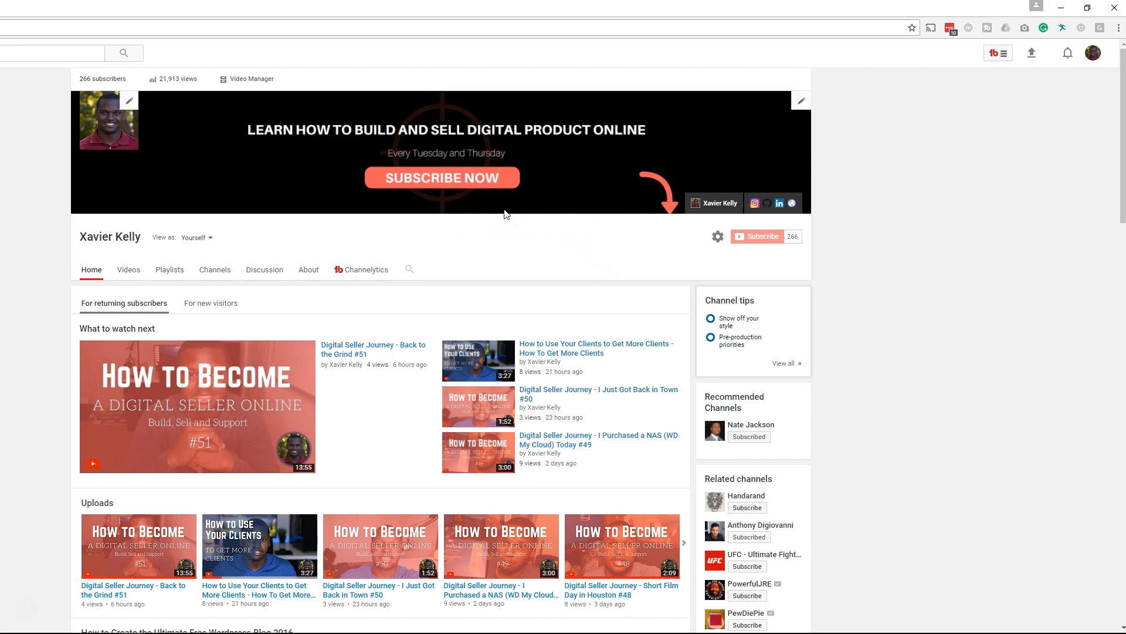